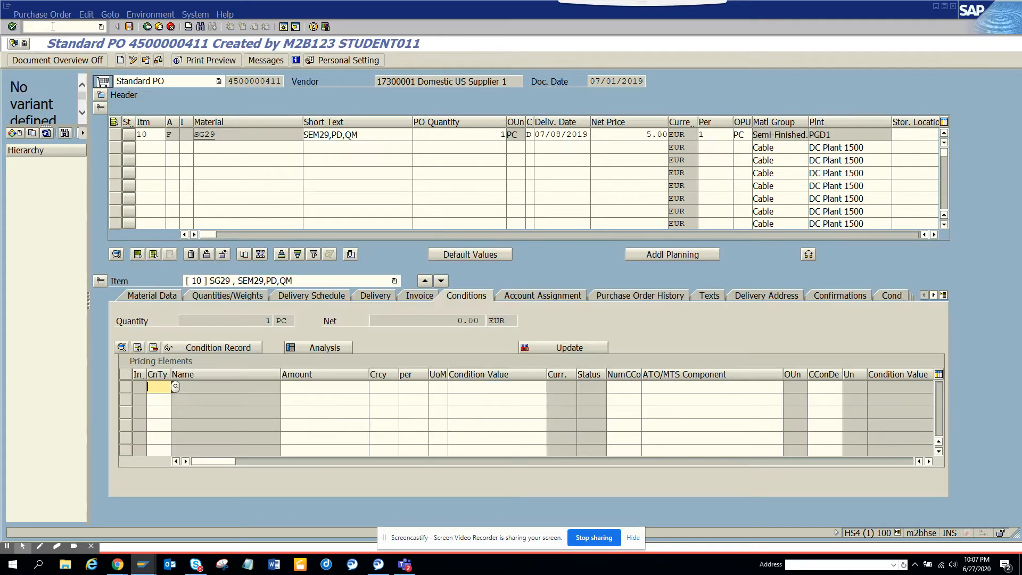
mouse_move(255, 81)
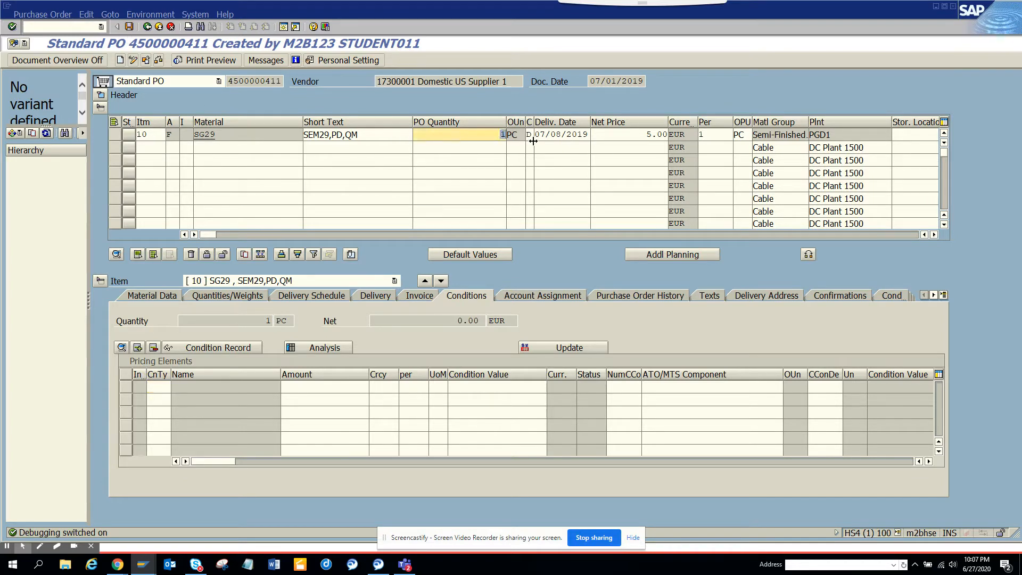
text(2)
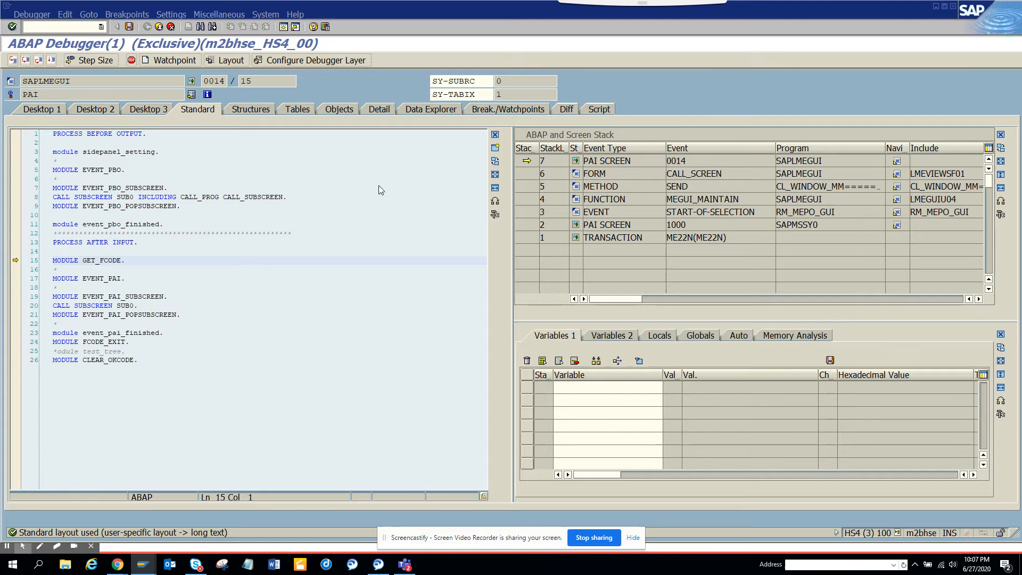
- Add a function breakpoint on MEPO_DOC_ITEM_GET from the Break./Watchpoints tab
click(505, 108)
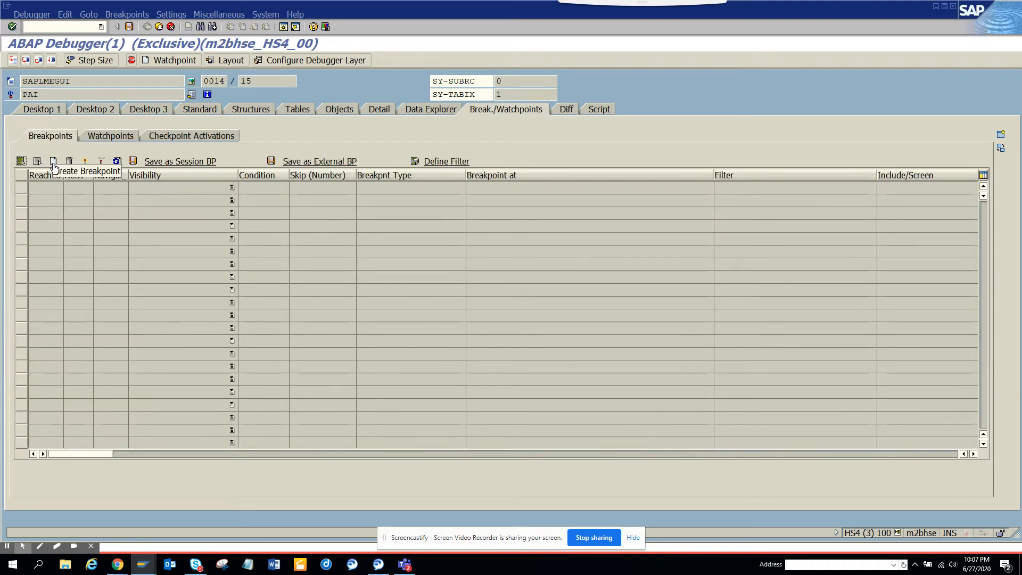
click(52, 161)
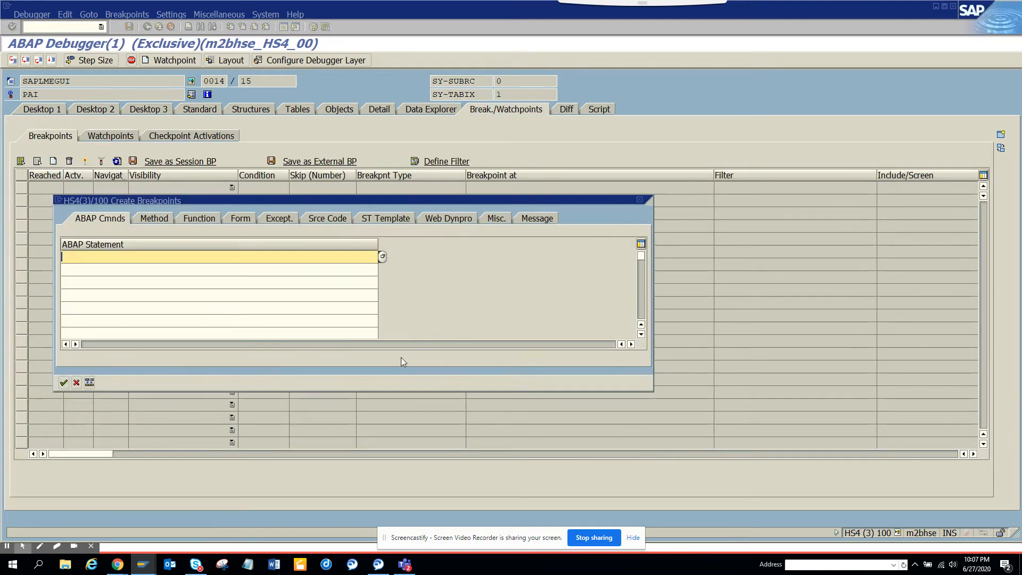
click(197, 218)
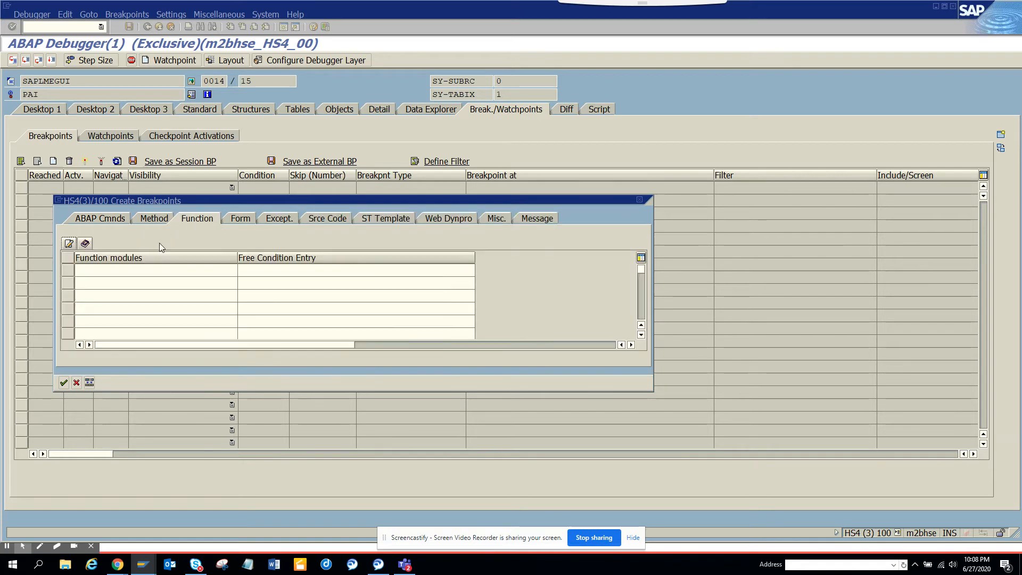
click(155, 270)
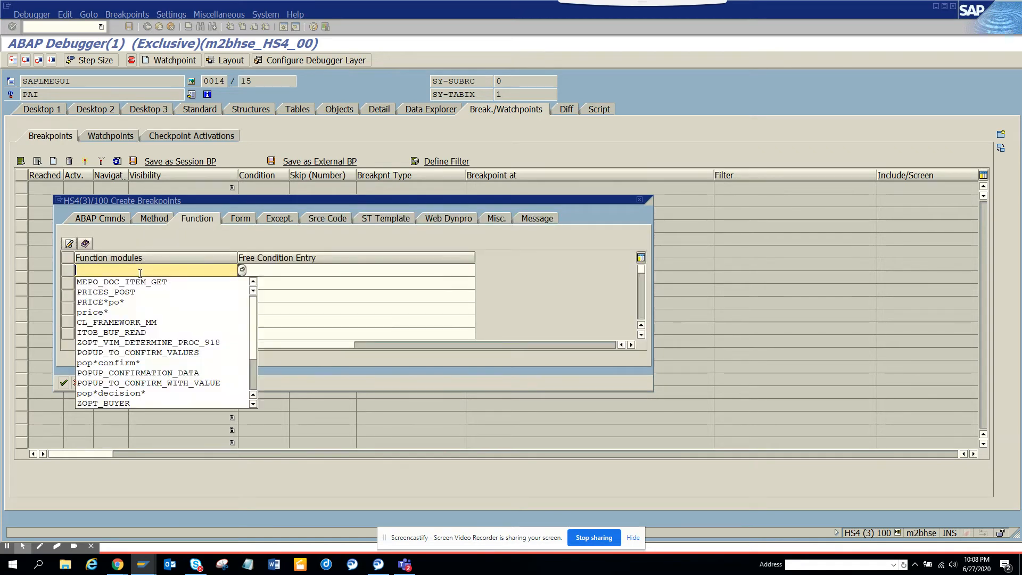
click(122, 281)
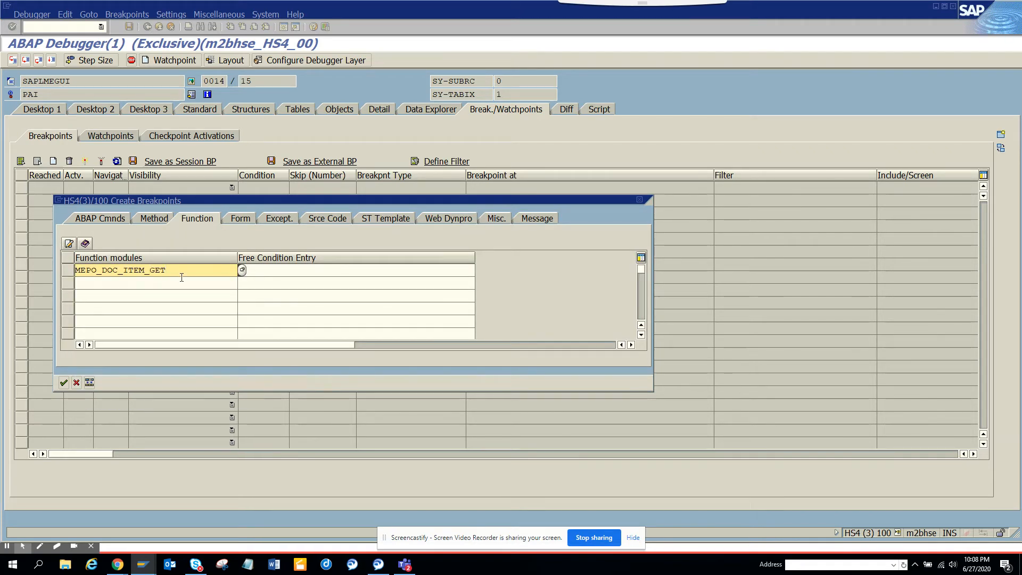
mouse_move(64, 383)
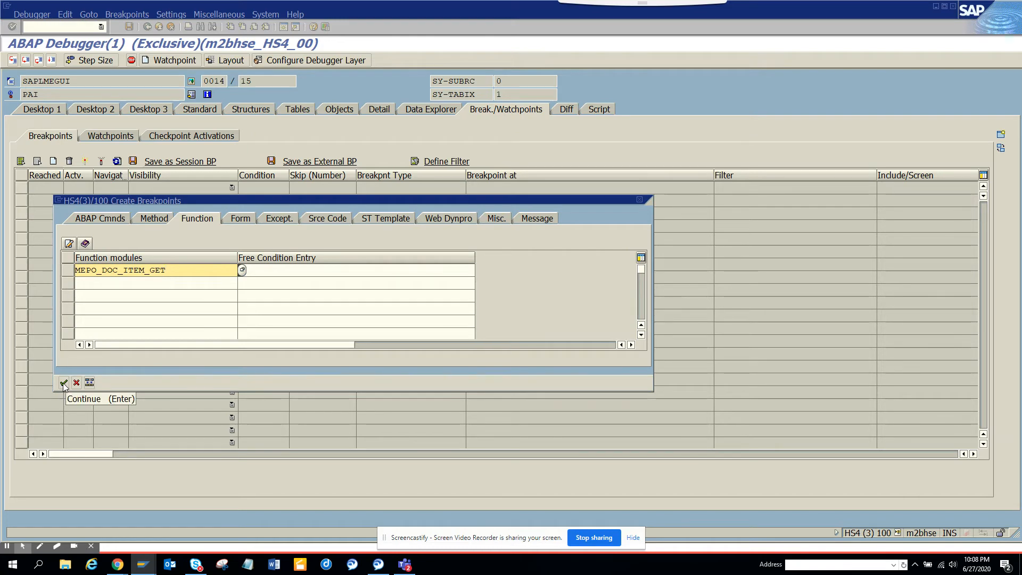
click(63, 383)
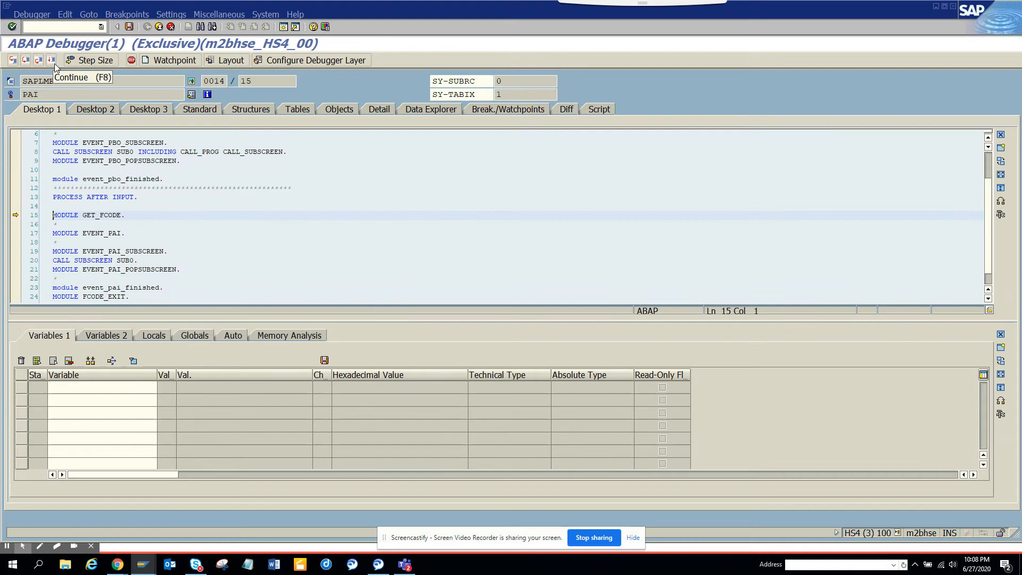
- Run to MEPO_DOC_ITEM_GET and watch IM_EBELP (00010) and the empty EX_ITEM
click(38, 59)
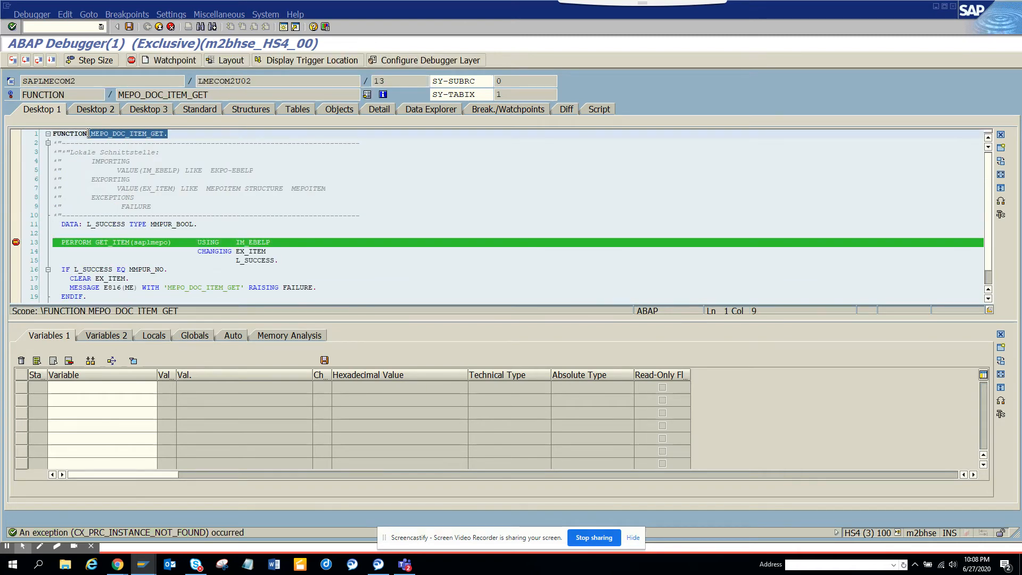
mouse_move(227, 170)
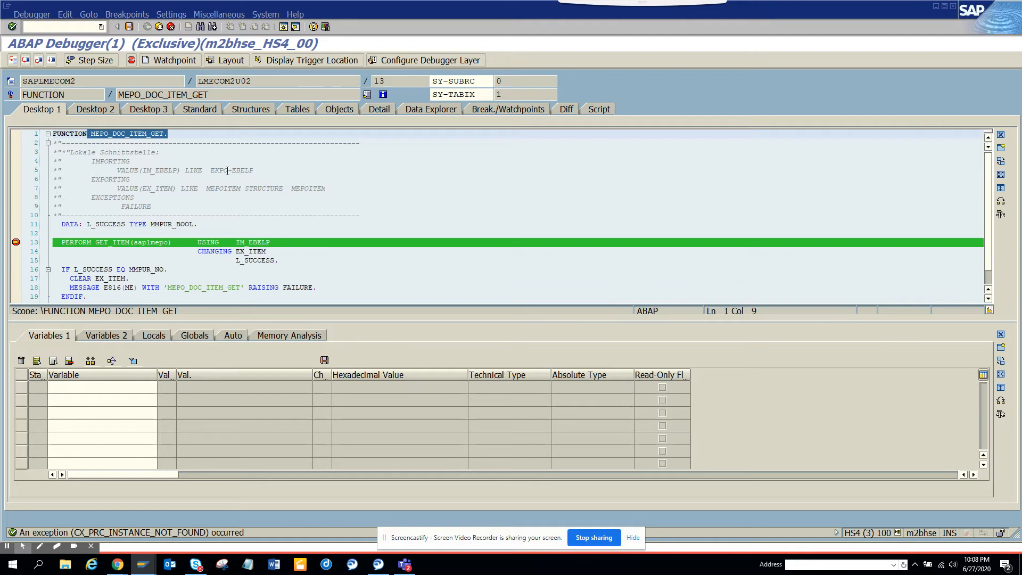
click(243, 170)
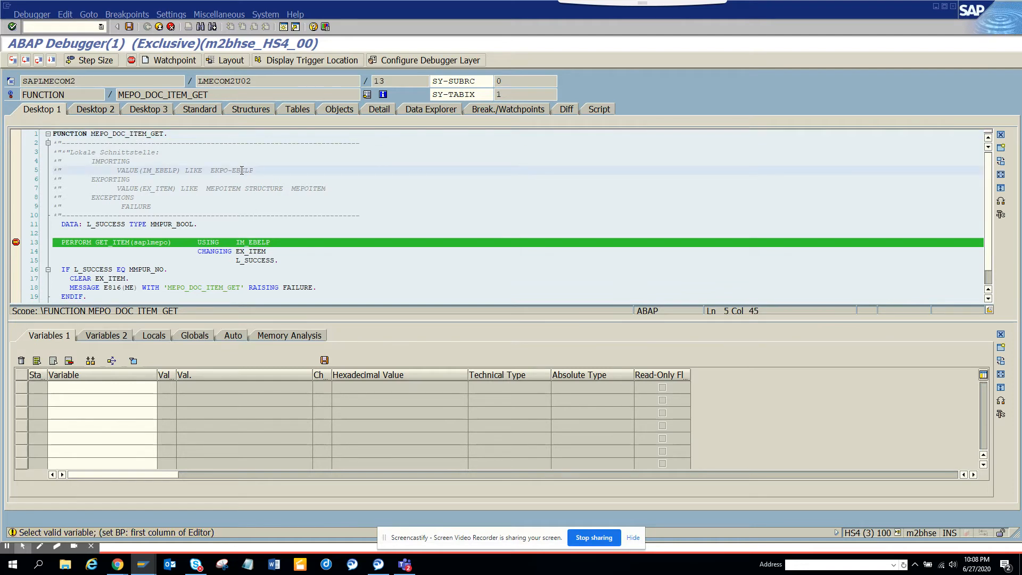
double_click(148, 170)
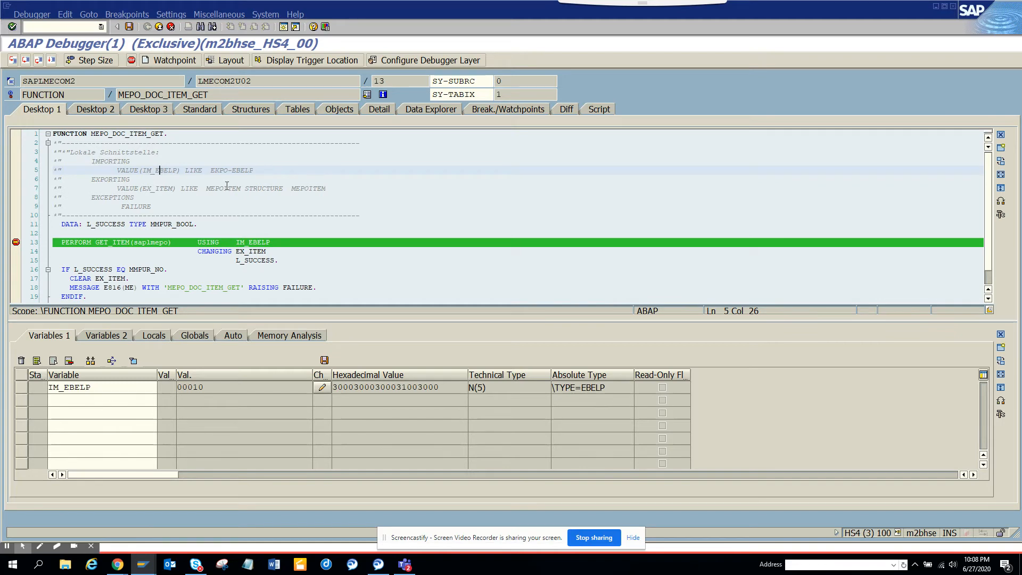
click(152, 188)
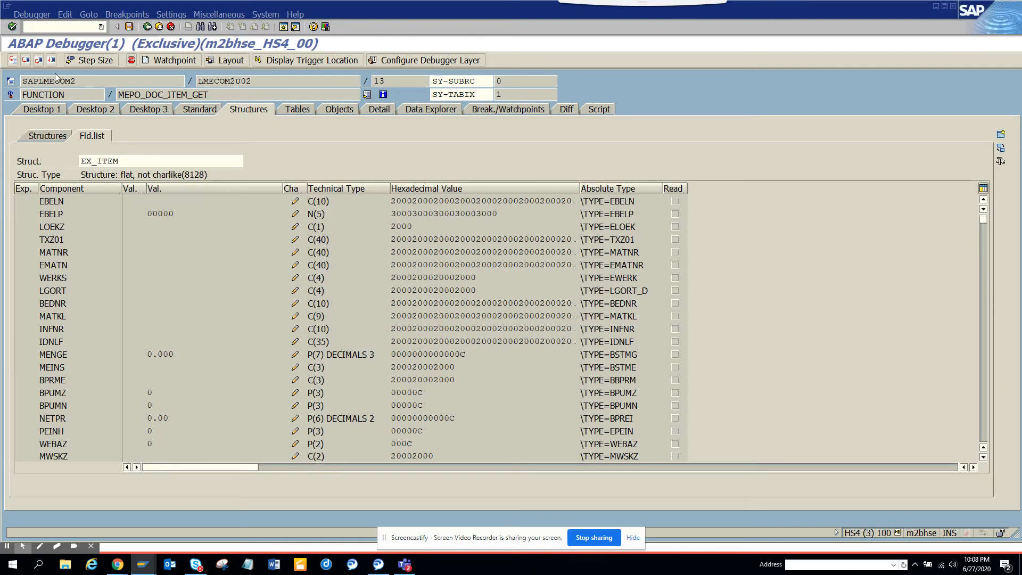
click(37, 60)
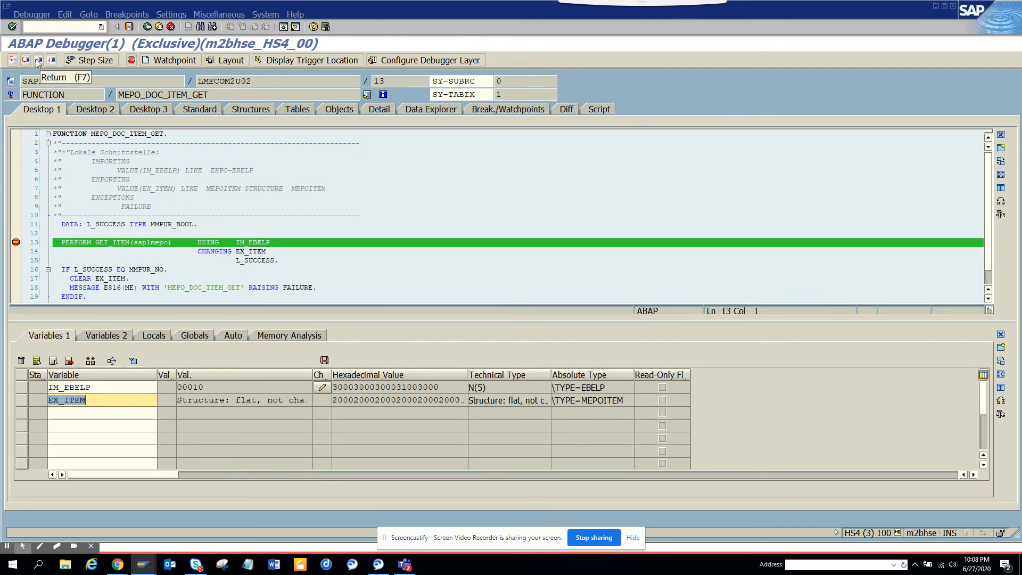
click(37, 60)
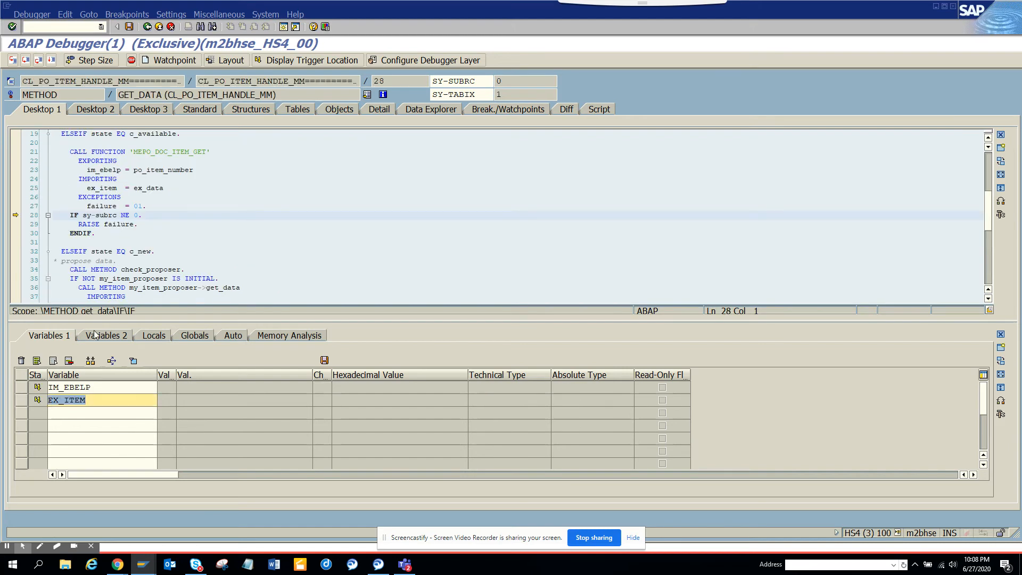
click(151, 188)
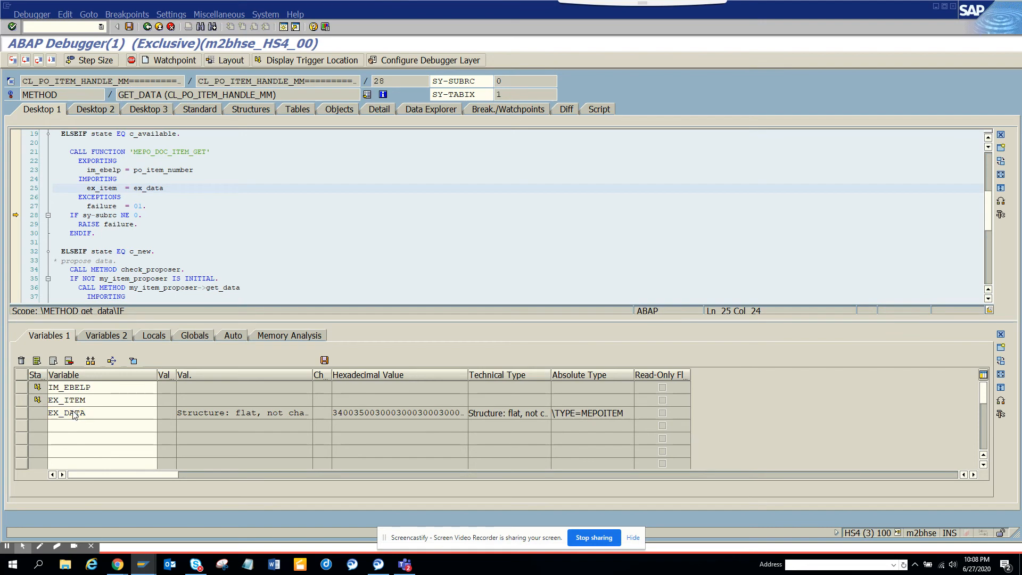
double_click(65, 412)
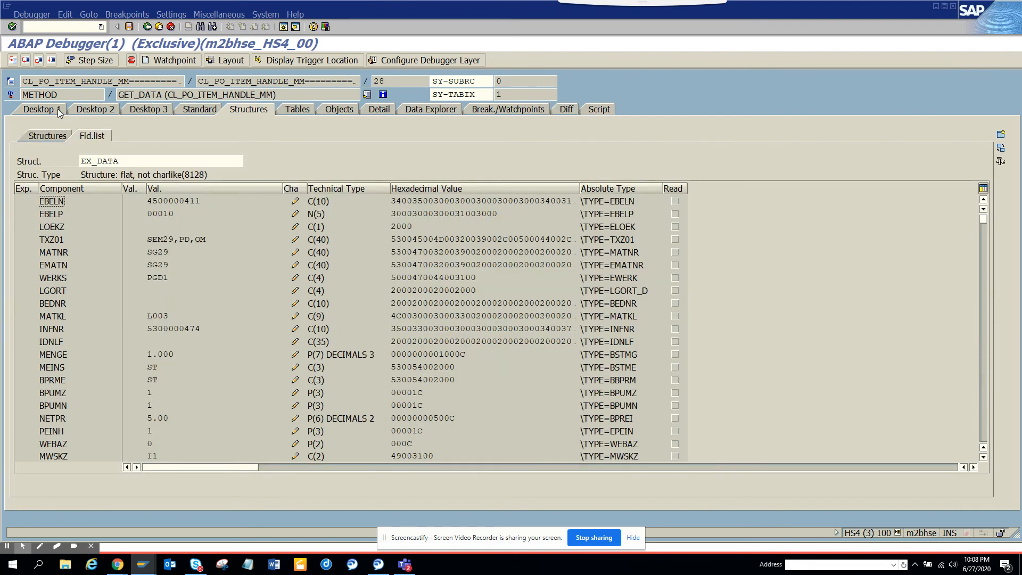
click(39, 108)
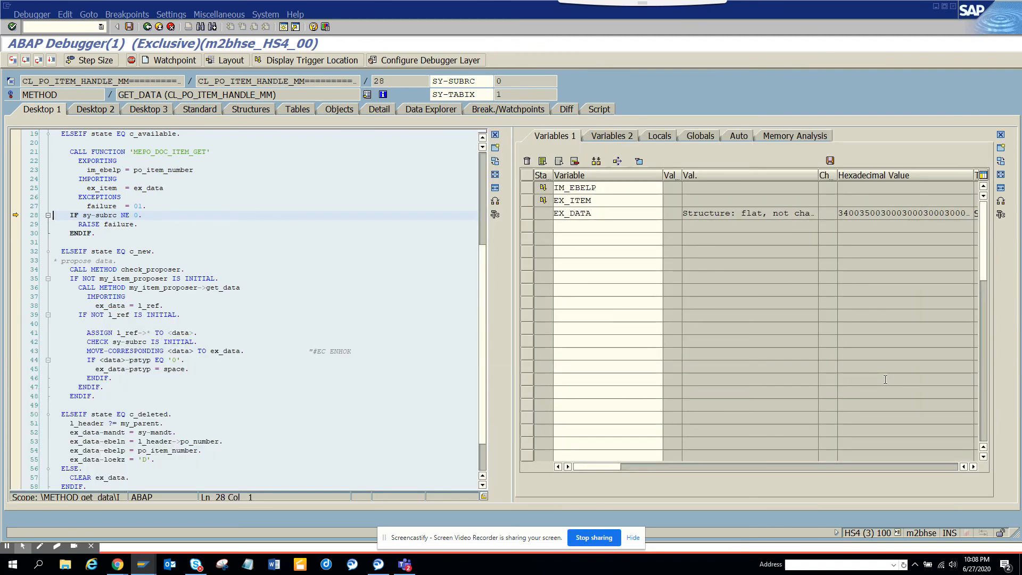
mouse_move(598, 355)
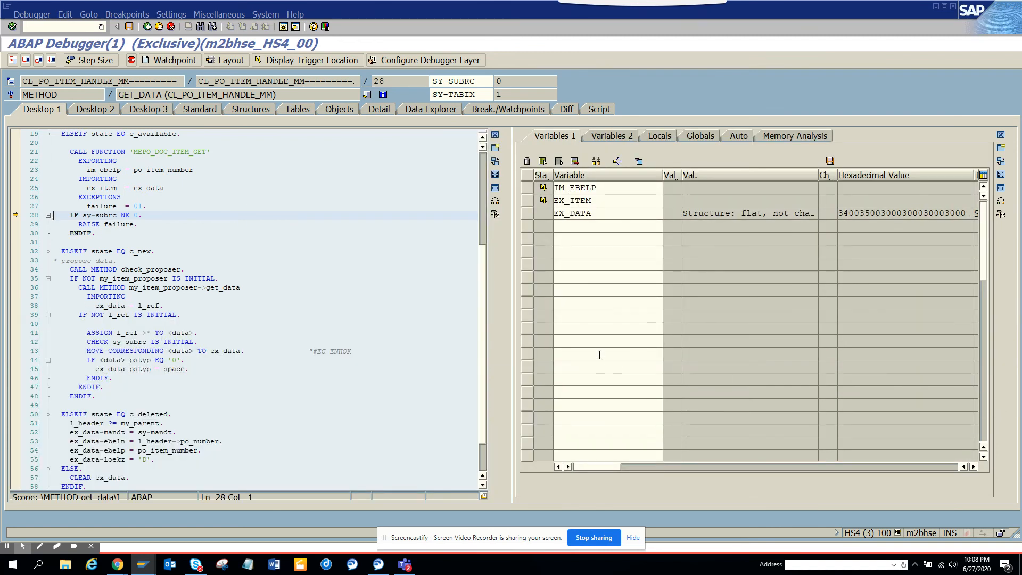